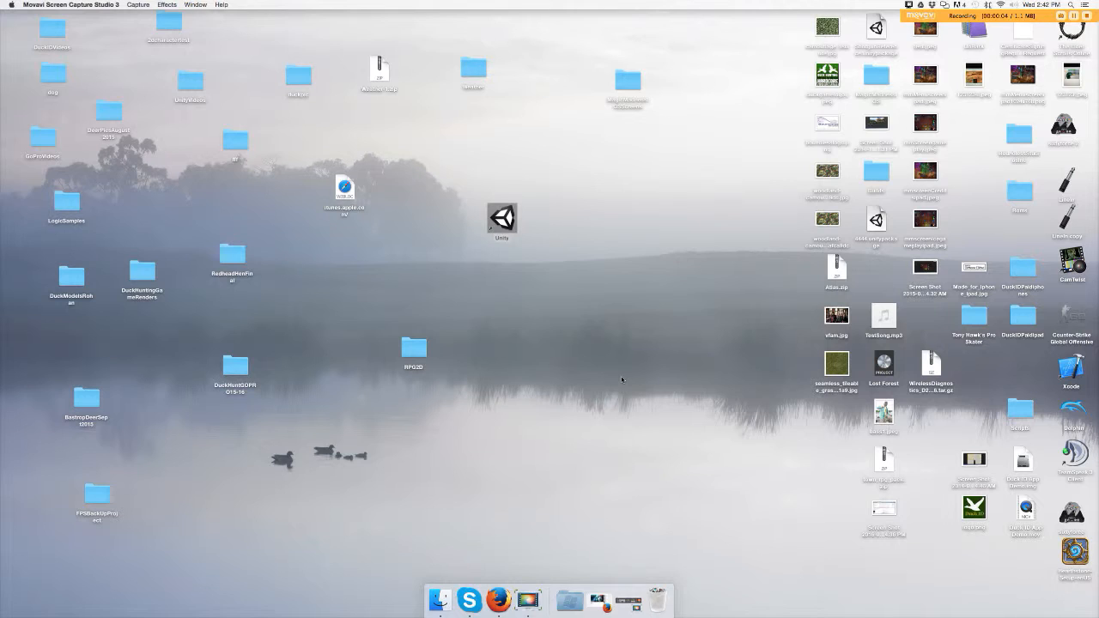
pyautogui.moveTo(542, 322)
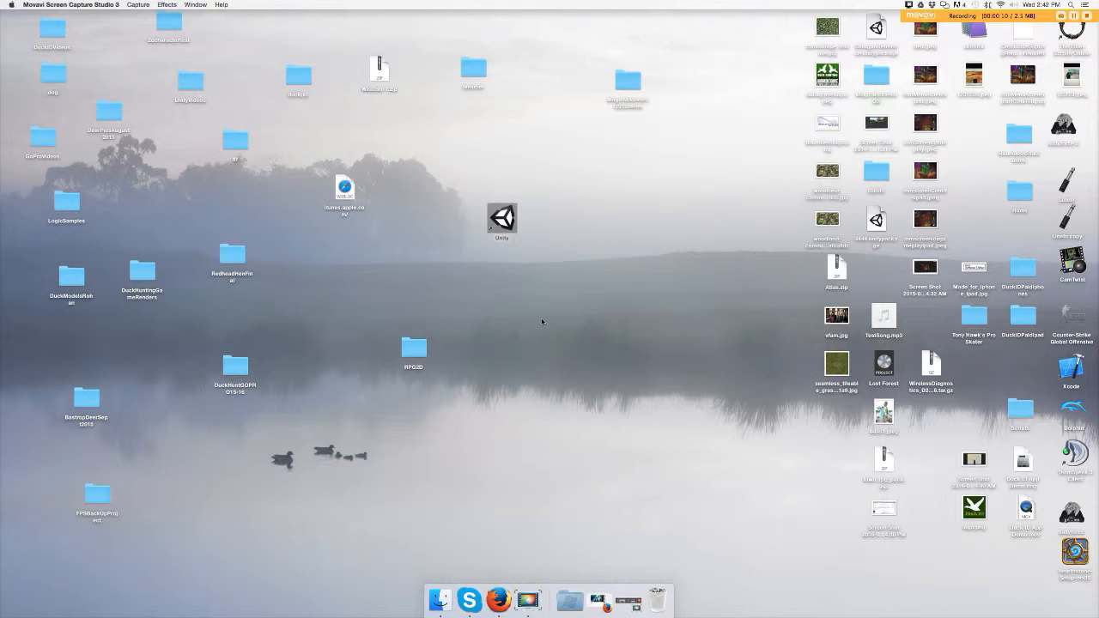
pyautogui.moveTo(533, 309)
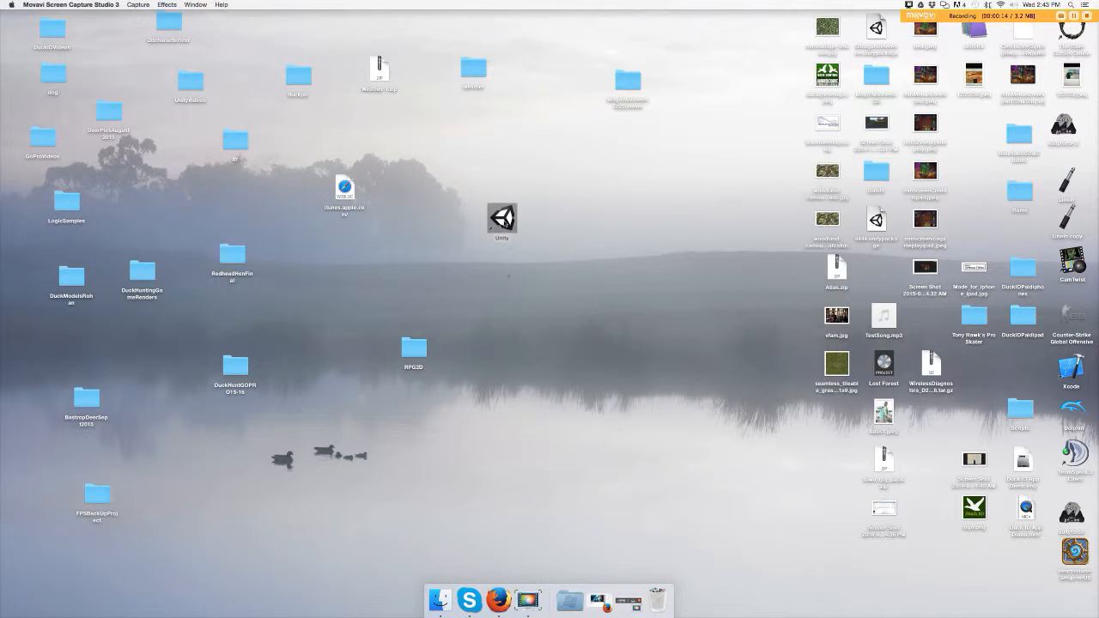
# - Launch Unity from the desktop icon to show the project launcher
pyautogui.doubleClick(502, 217)
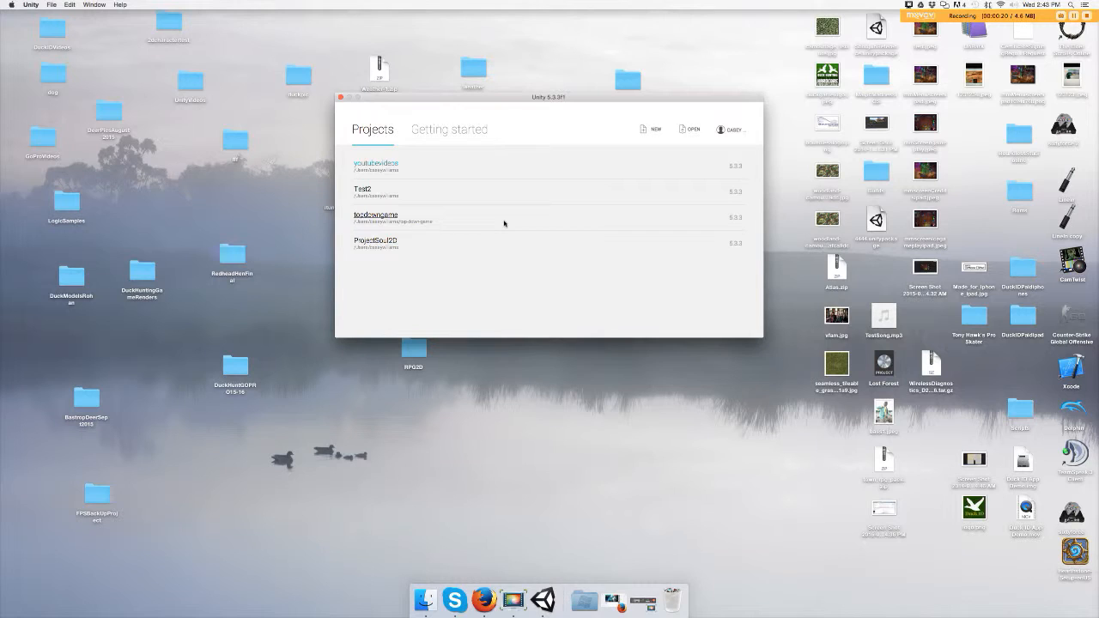
pyautogui.moveTo(507, 203)
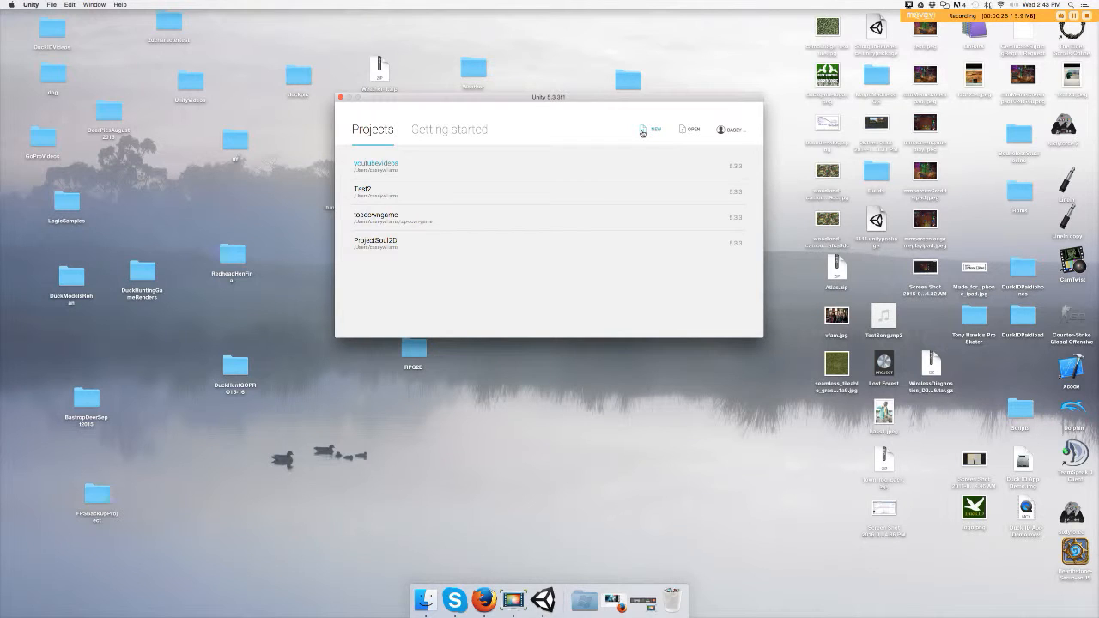
# - Start a new project with default name New Unity Project and 3D selected
pyautogui.click(650, 129)
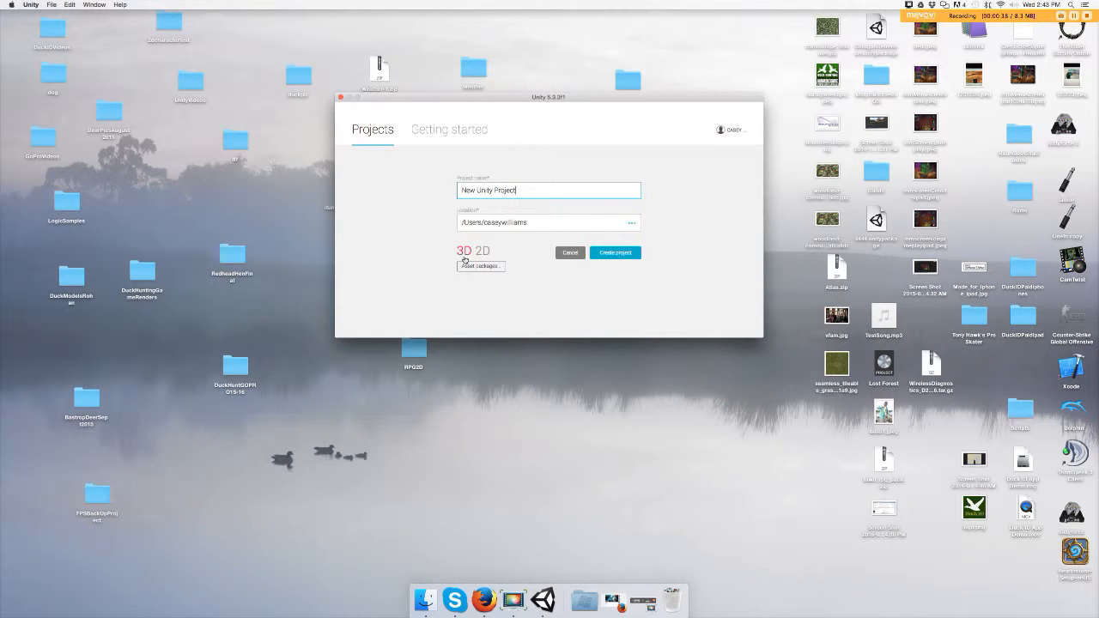
pyautogui.click(485, 251)
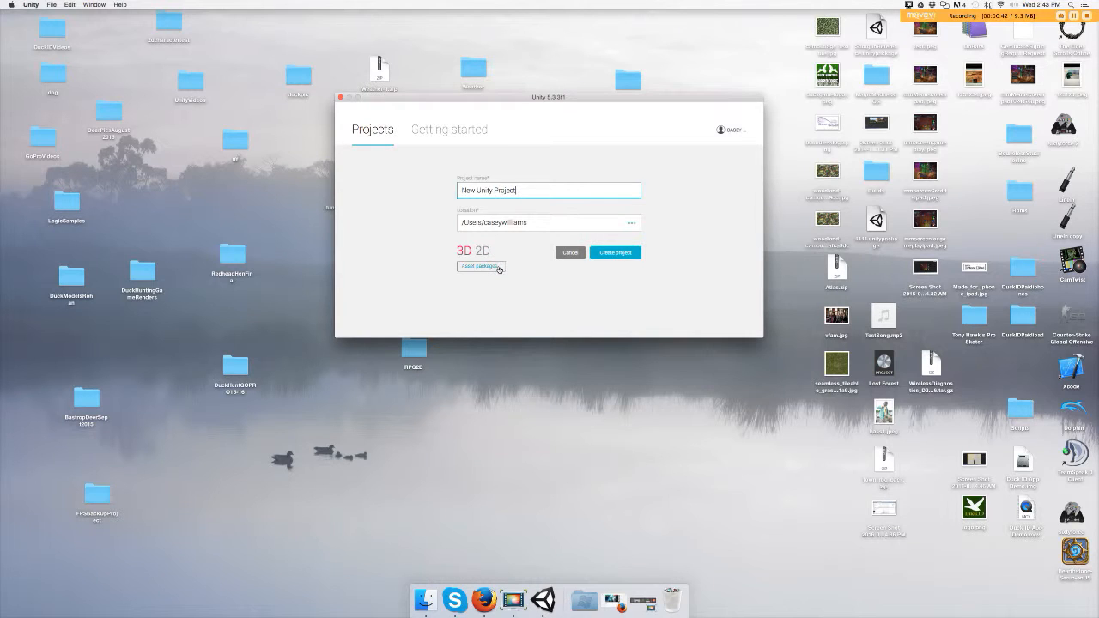
pyautogui.click(479, 267)
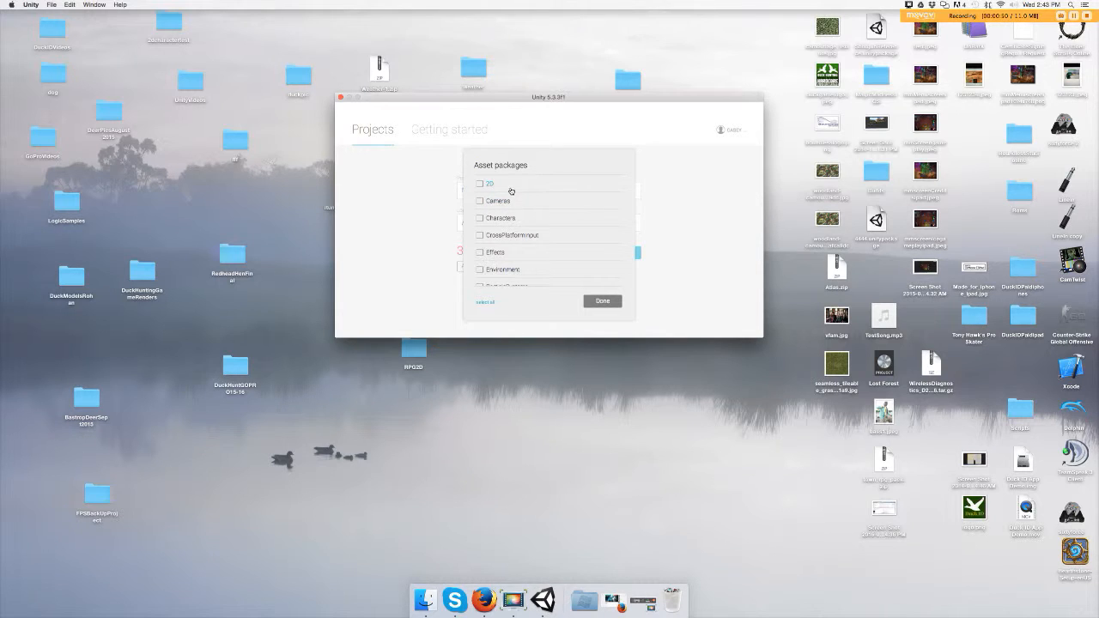
pyautogui.scroll(-3)
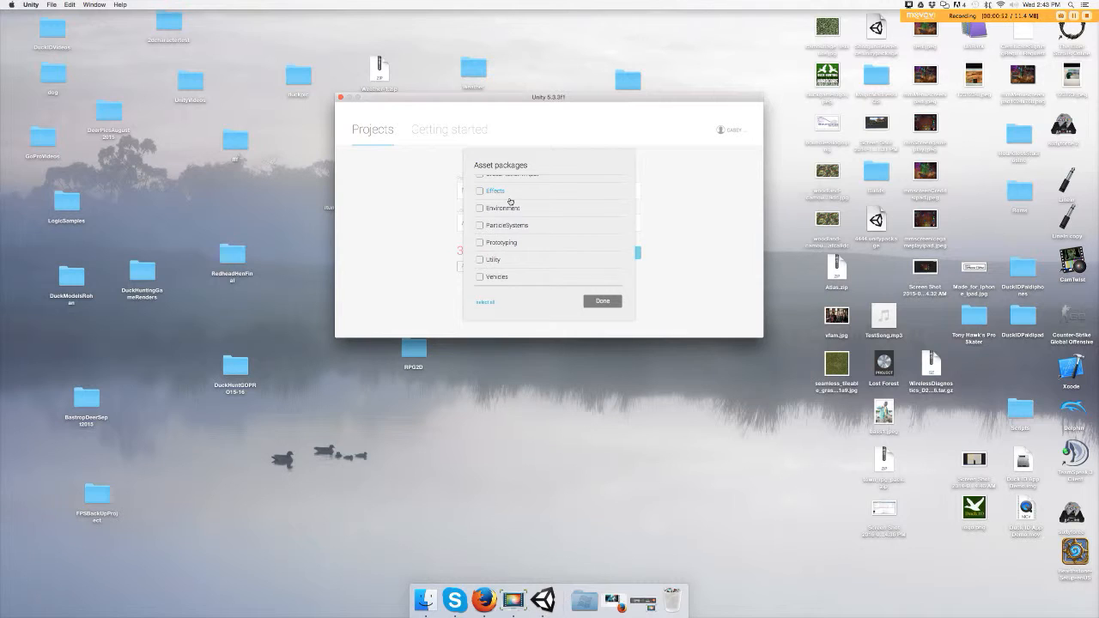
pyautogui.click(602, 301)
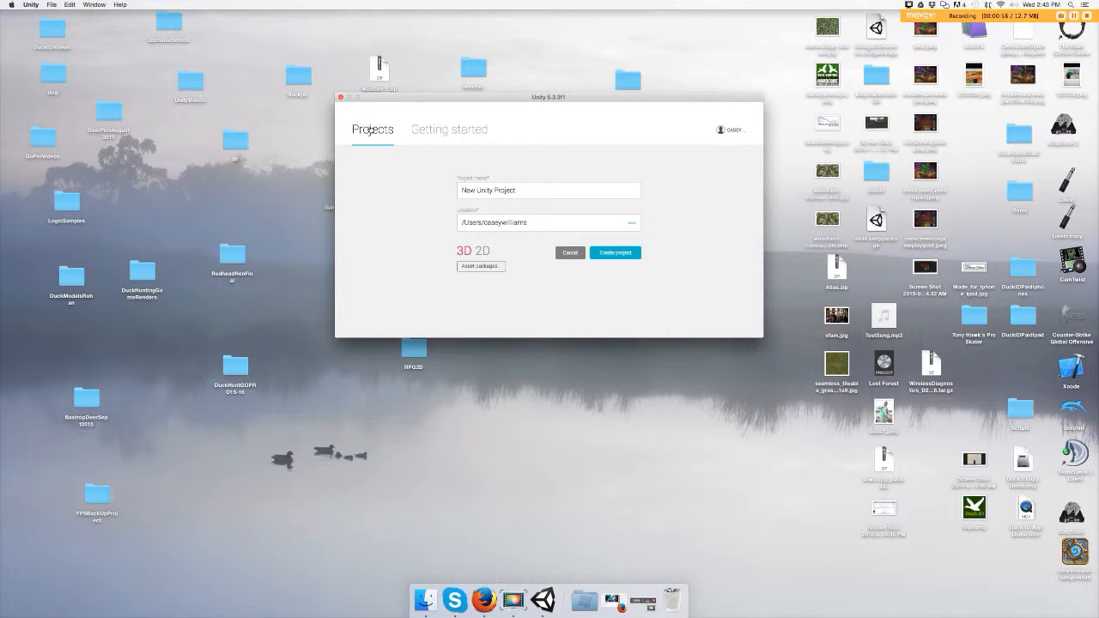
# - Return to the existing projects list and open youtubevideos in the editor
pyautogui.click(570, 252)
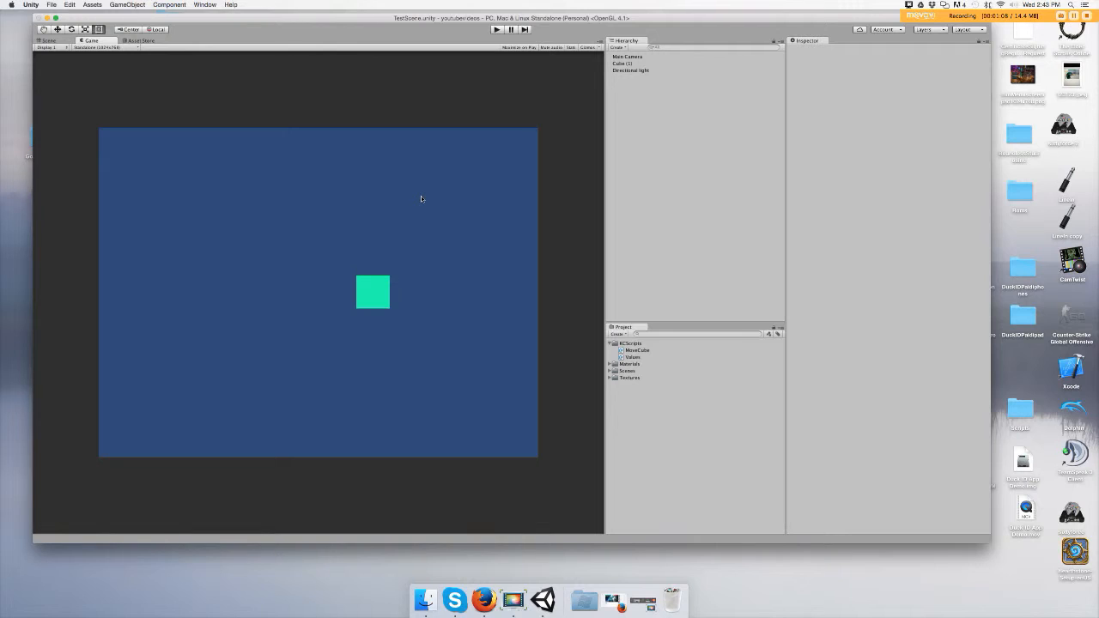
pyautogui.moveTo(355, 185)
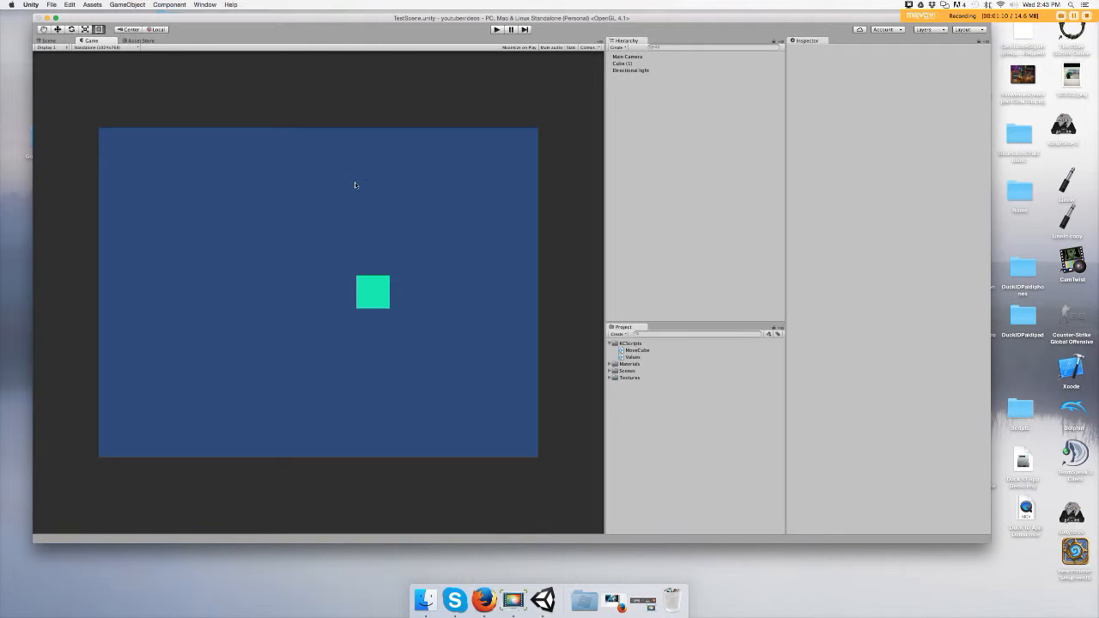